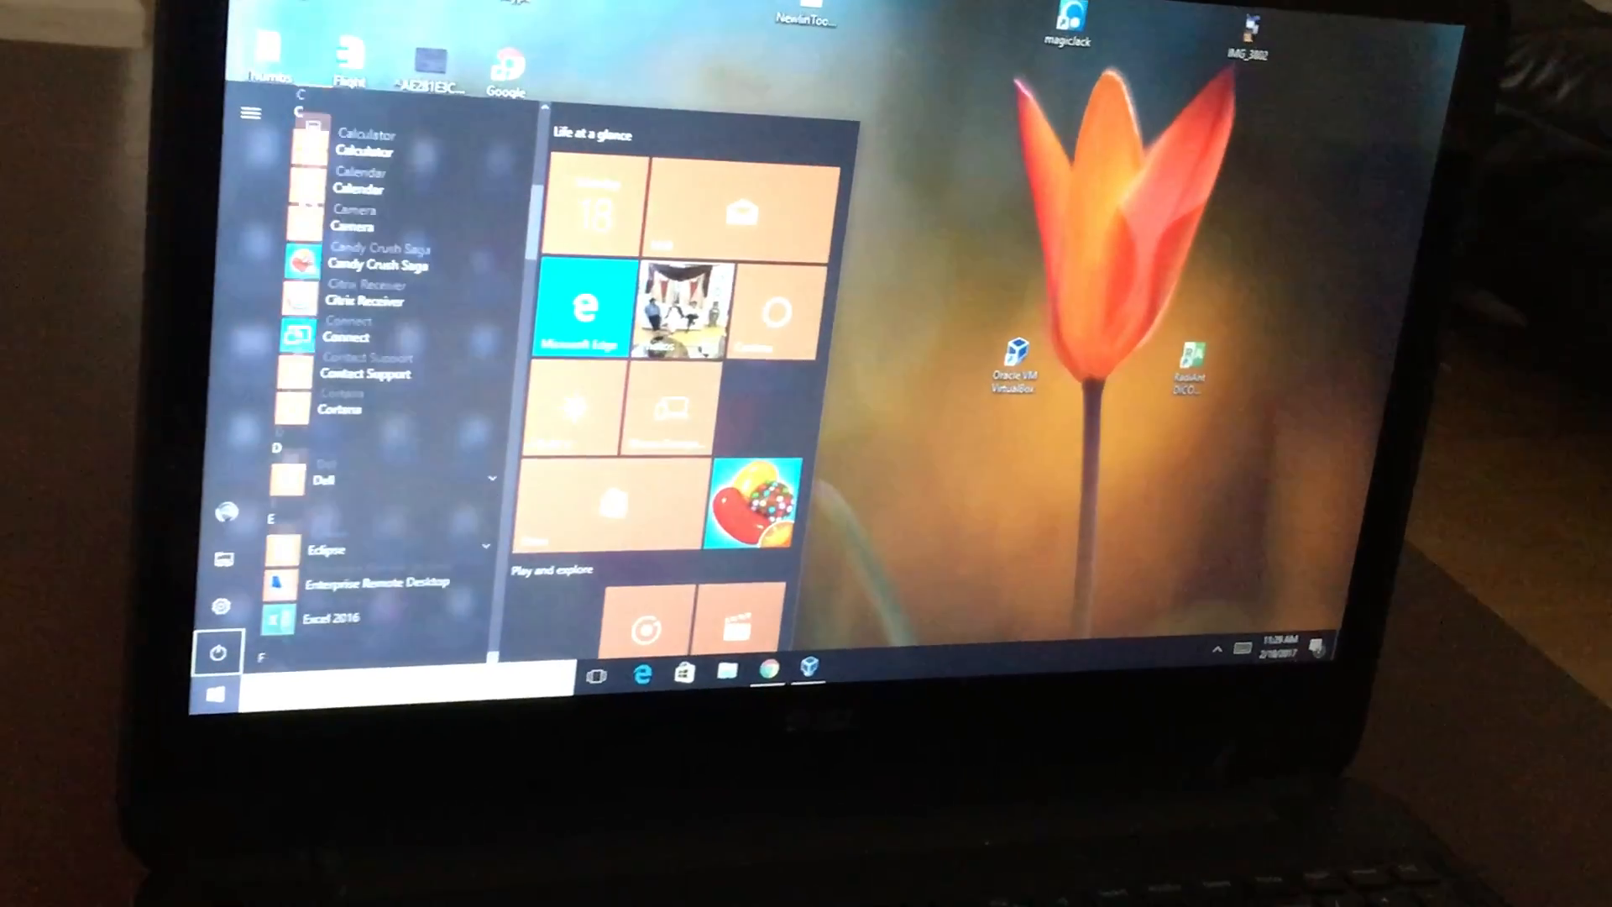
# Scroll down through the Start menu's app list and tiles.
pyautogui.scroll(-3)
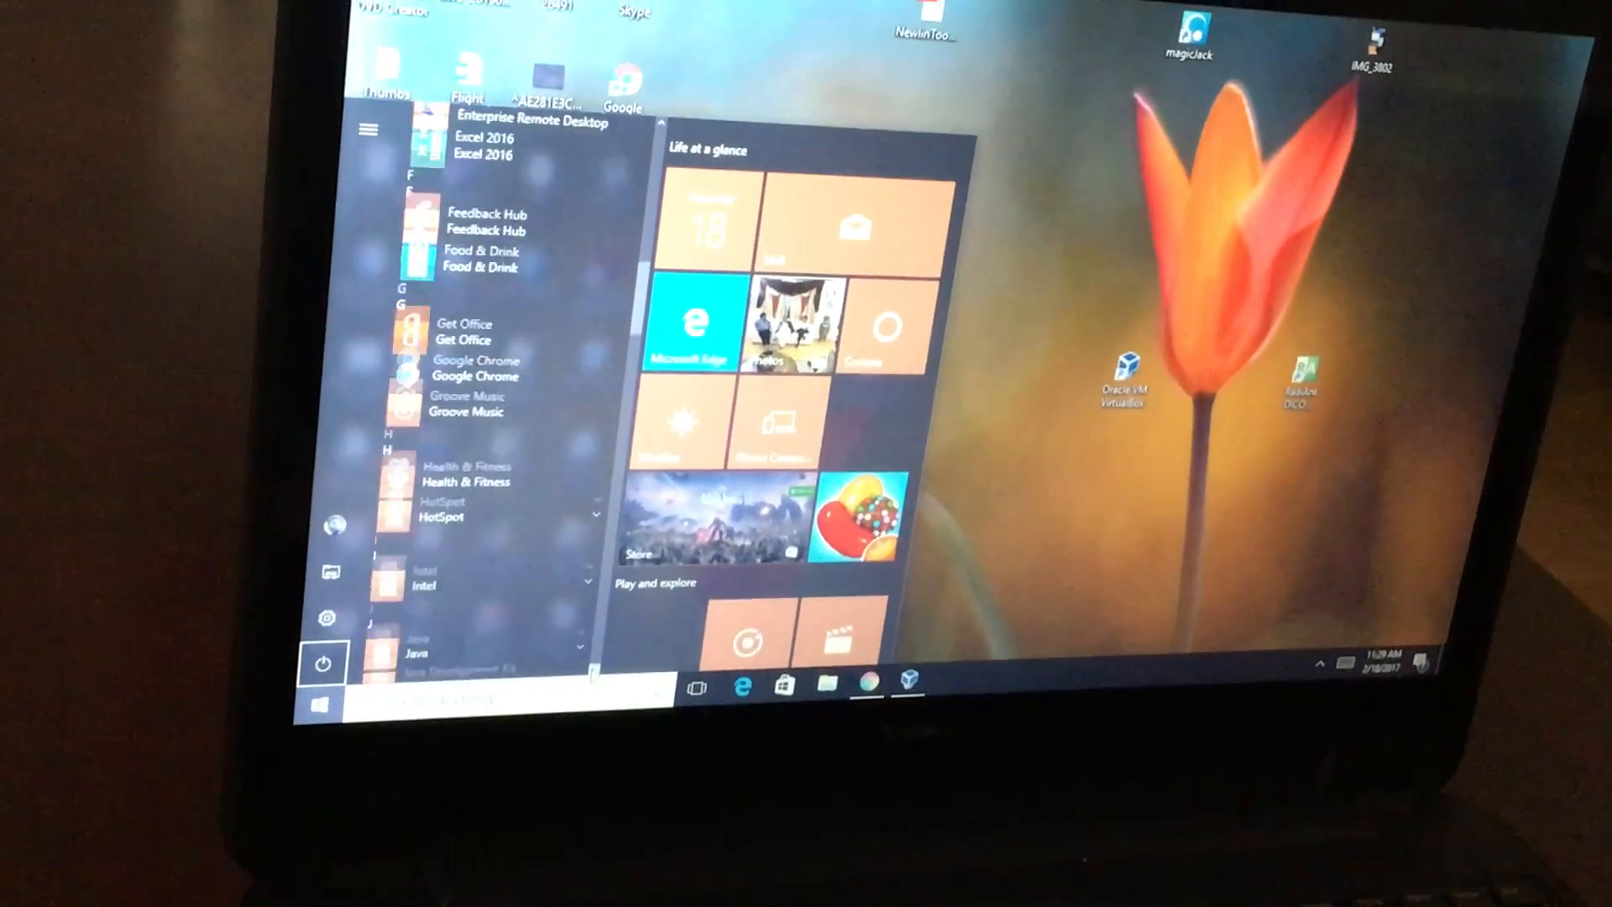
pyautogui.scroll(-3)
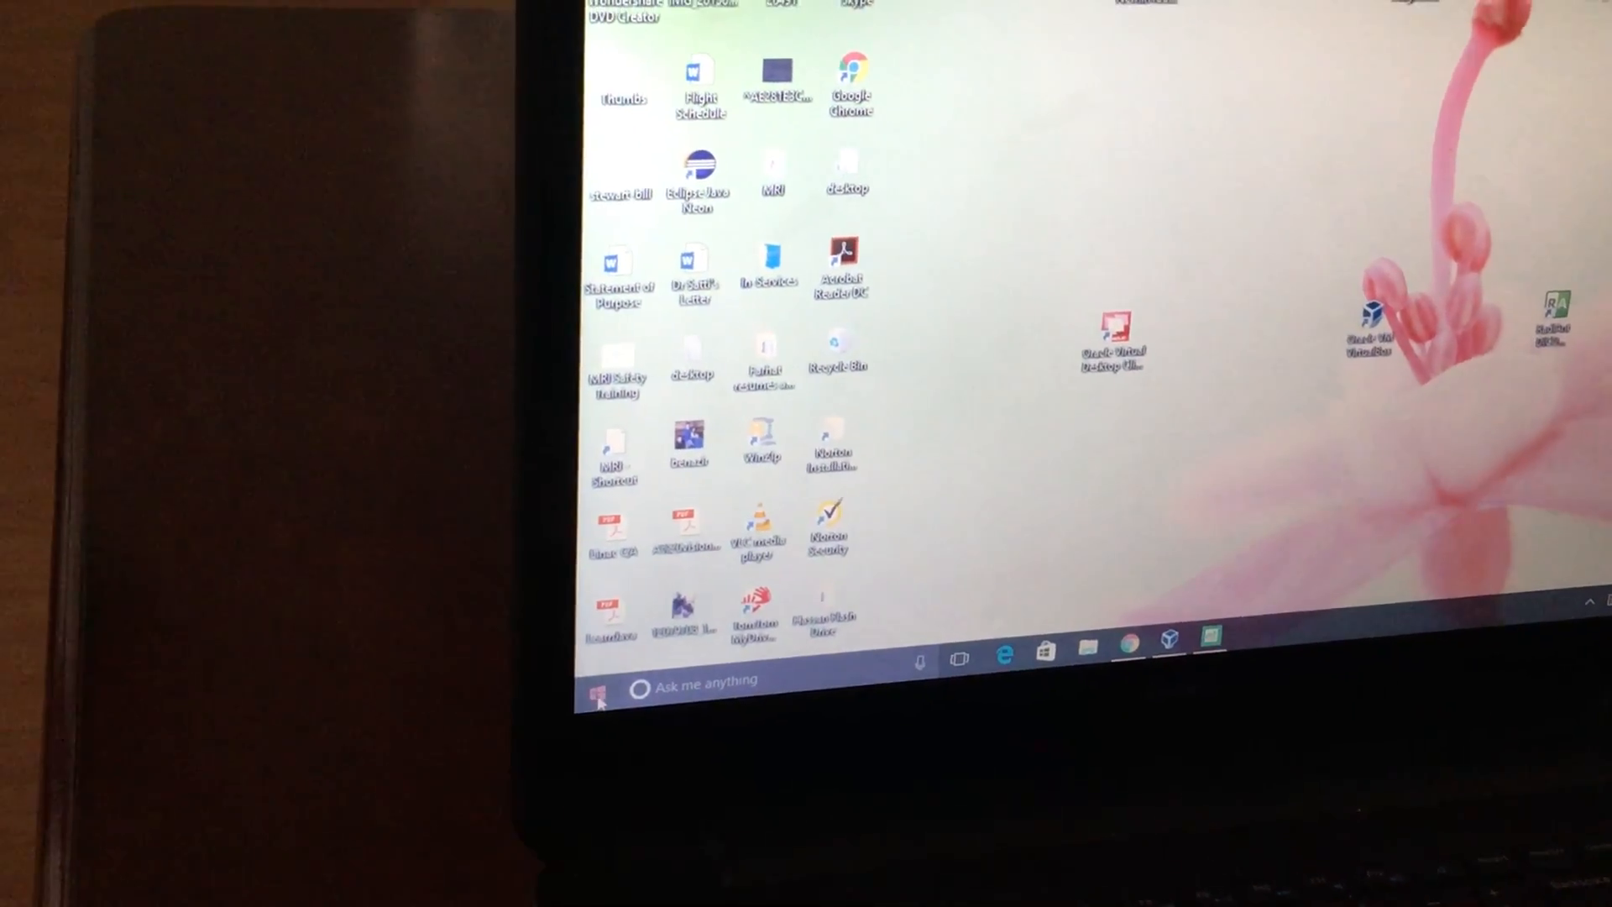
# Open the Start menu and scroll the app list down to the M entries.
pyautogui.click(596, 697)
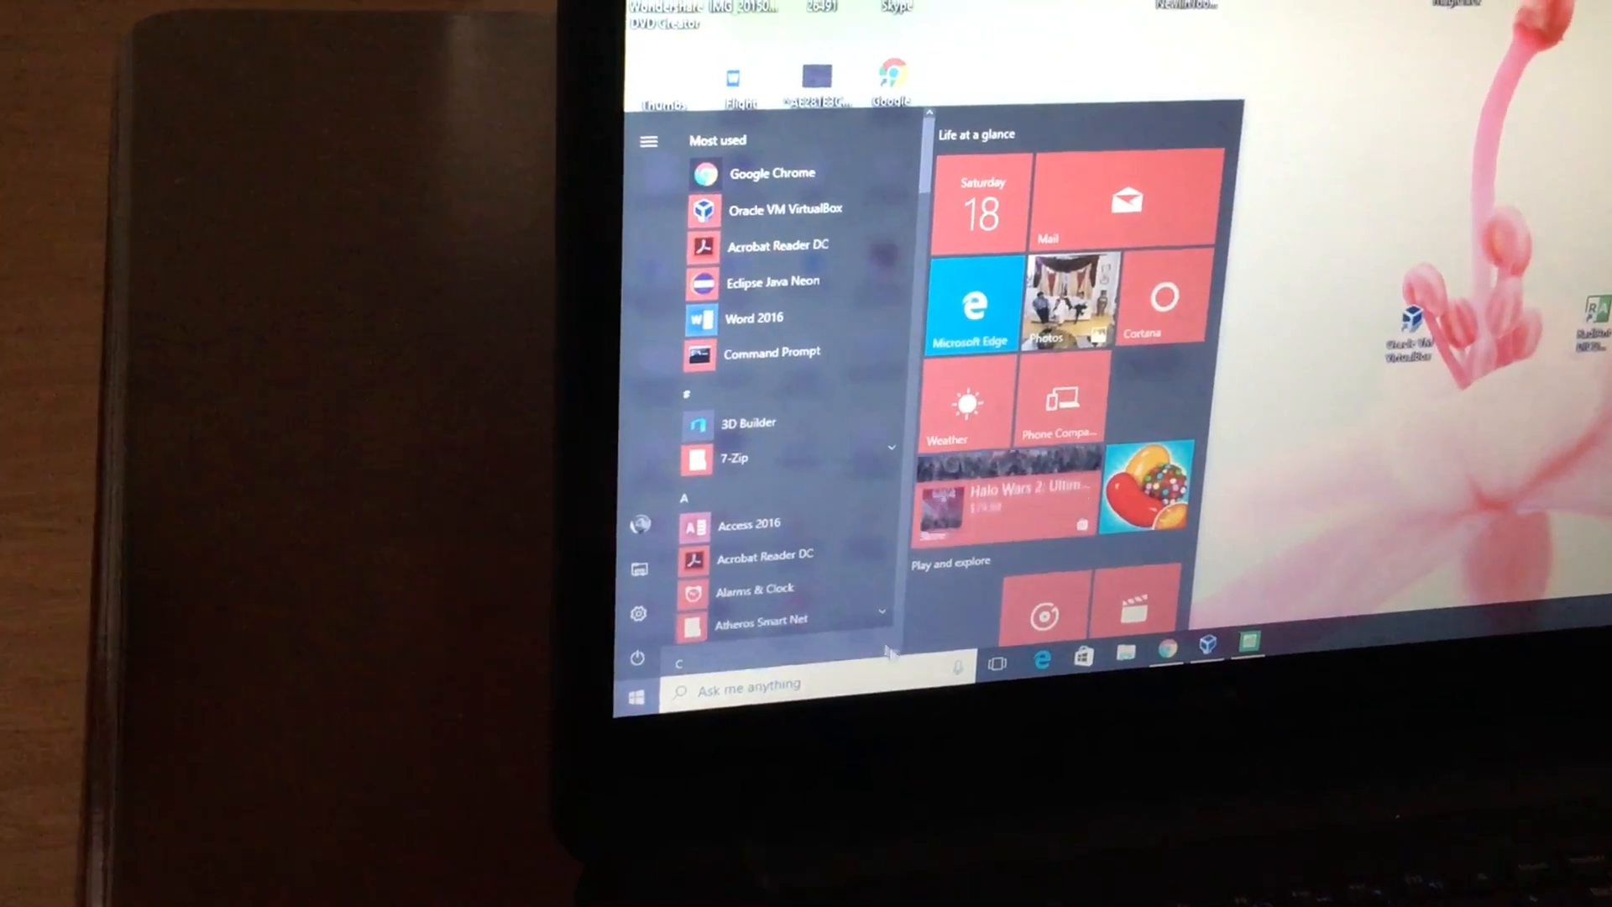
pyautogui.scroll(-3)
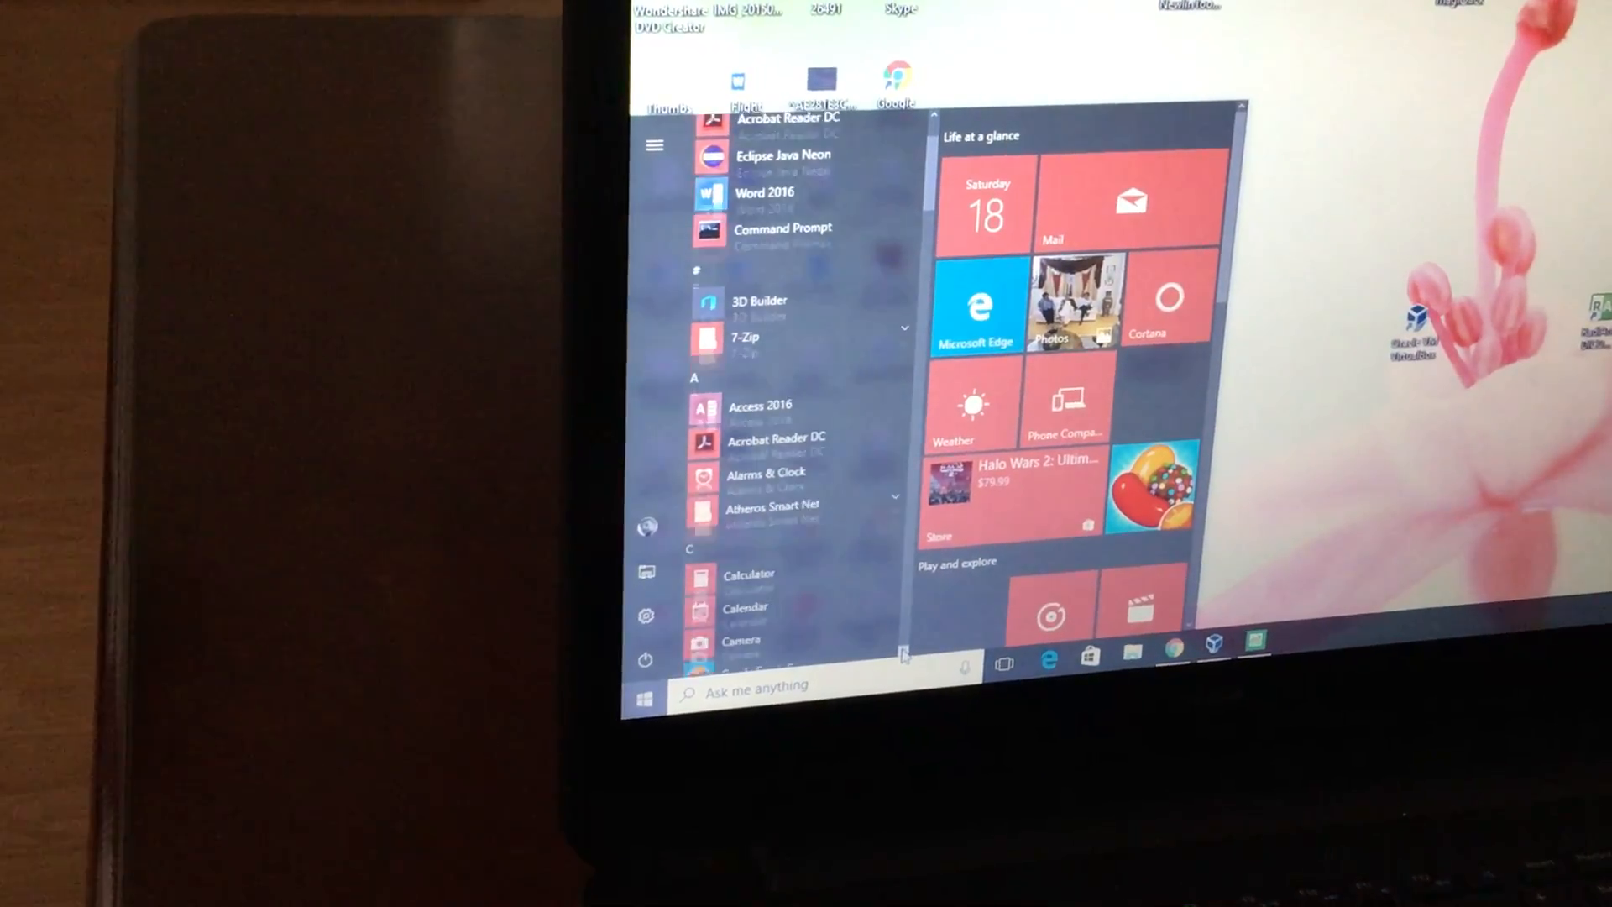
pyautogui.scroll(-3)
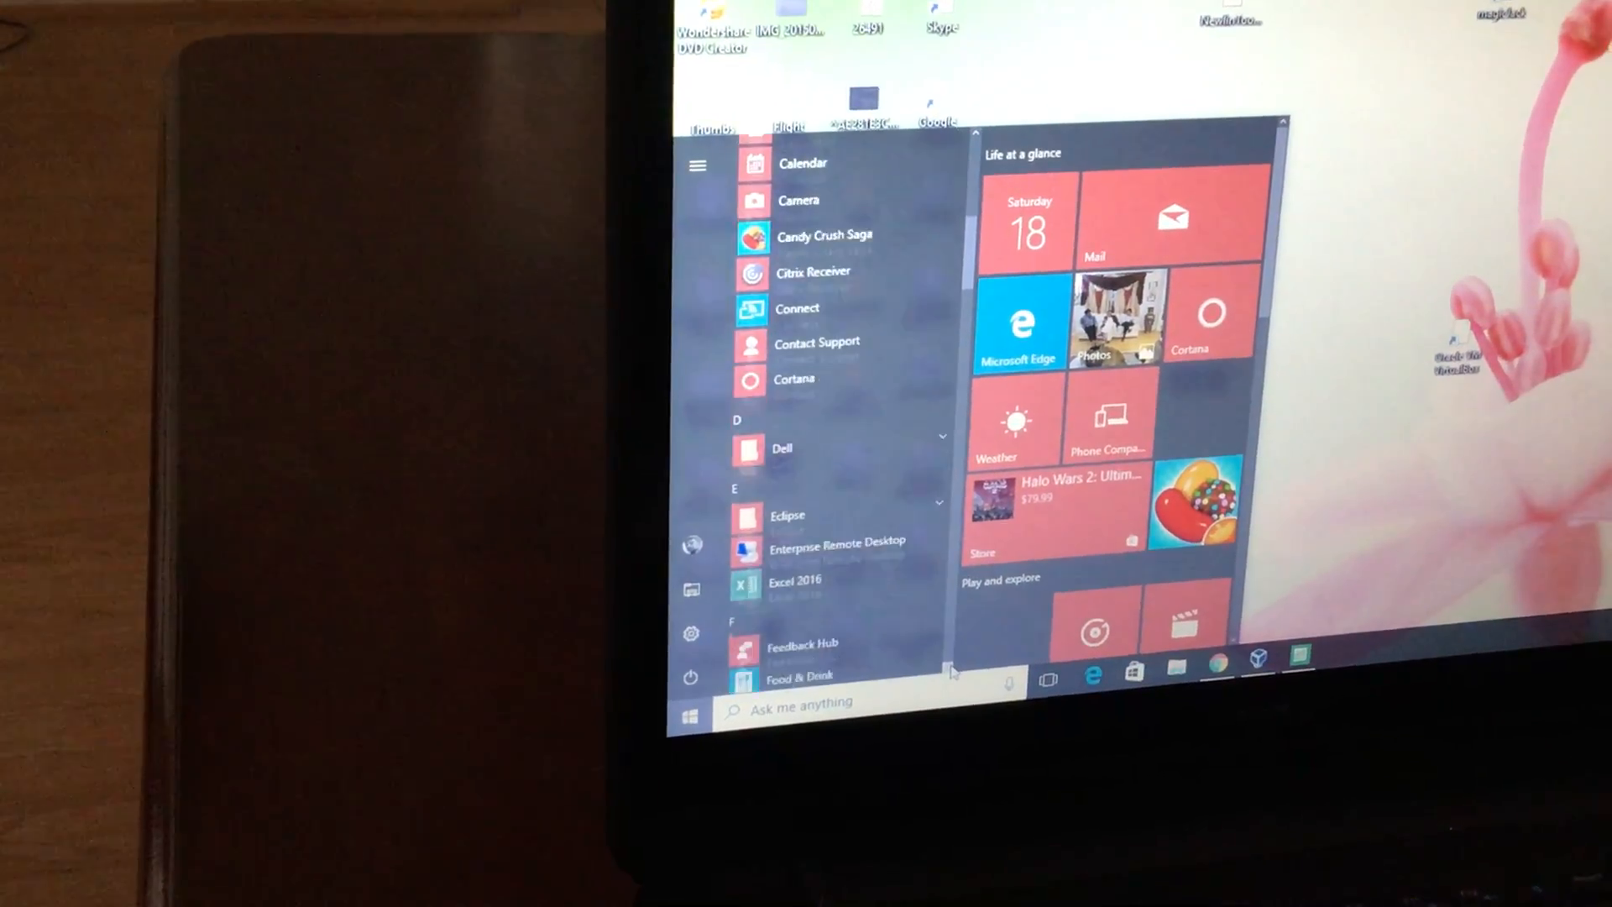
pyautogui.scroll(-3)
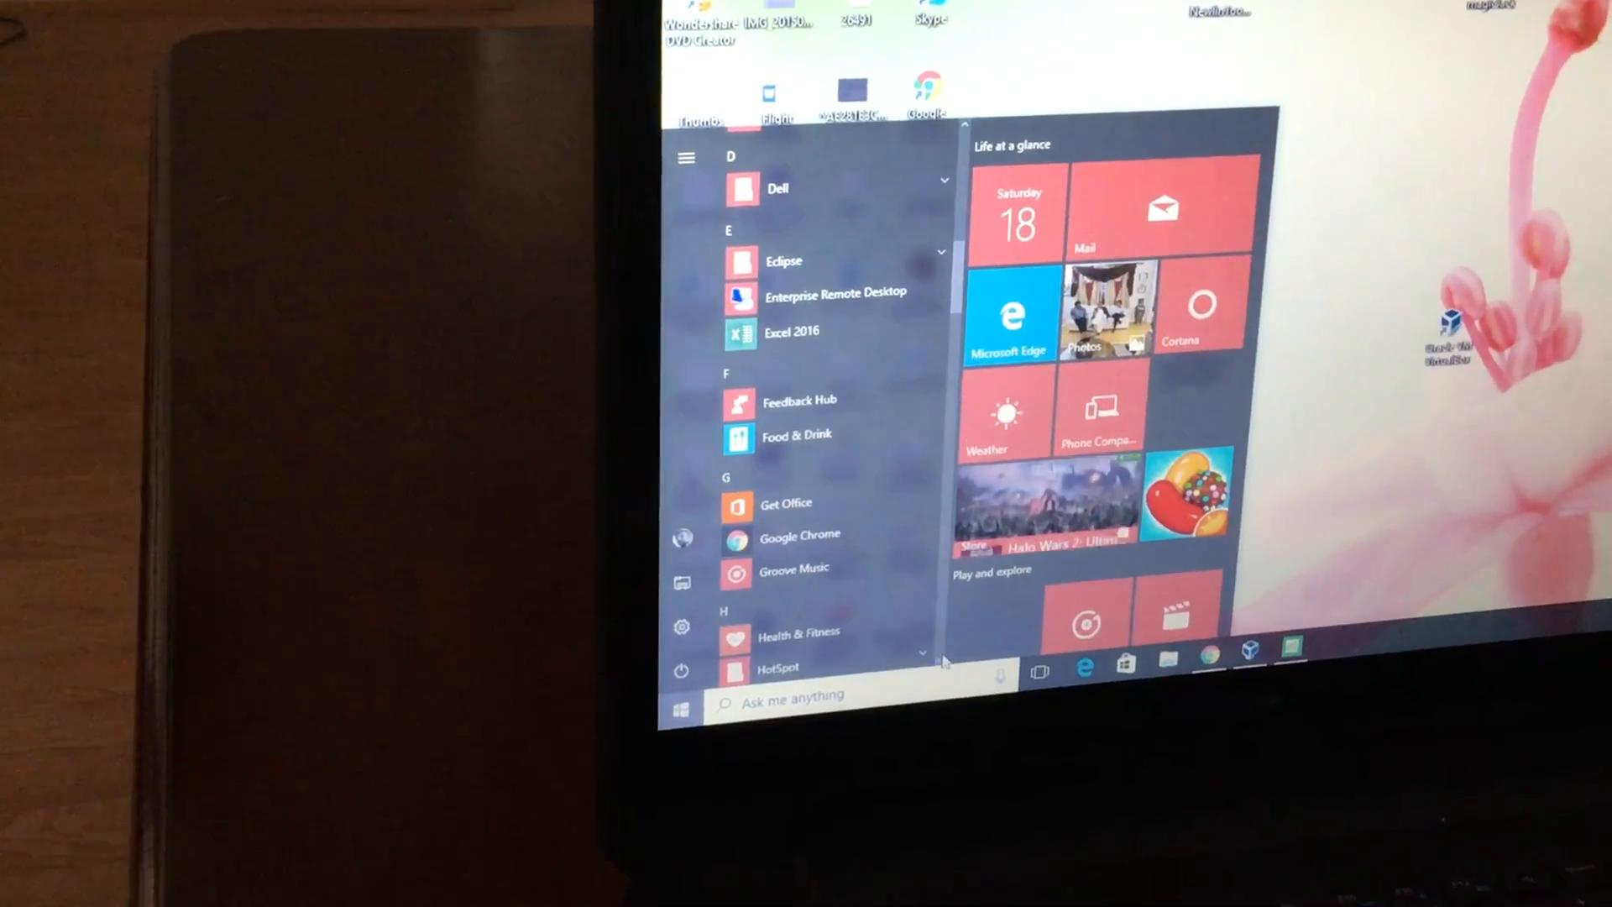
pyautogui.scroll(-3)
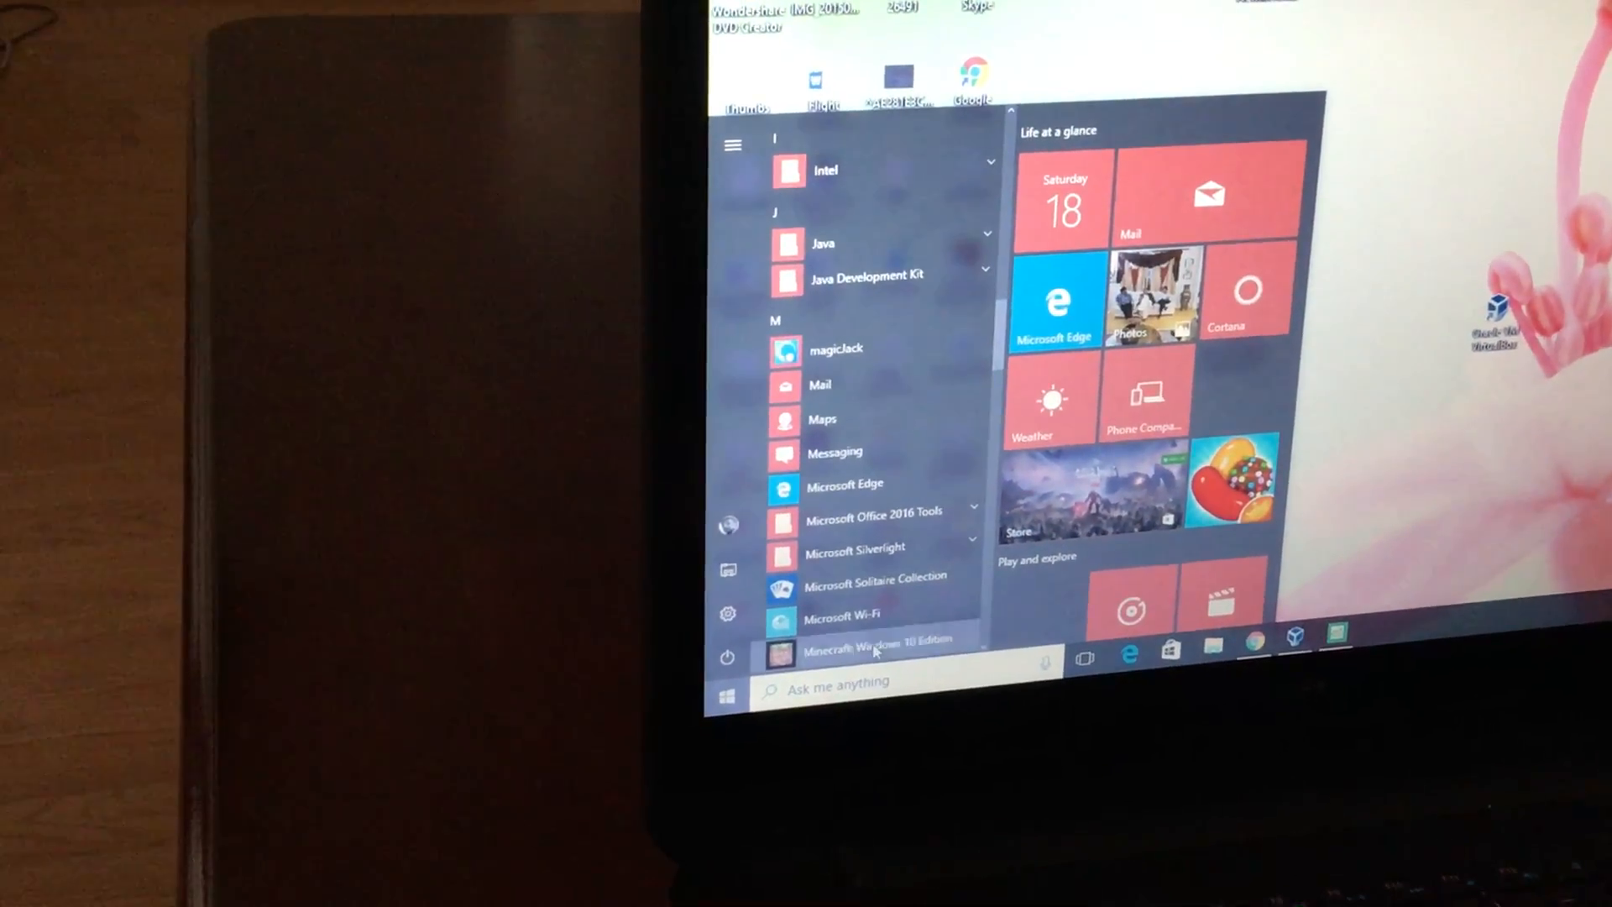
# Launch Minecraft Windows 10 Edition, start a new world, and show the Default Game Mode choices.
pyautogui.click(874, 639)
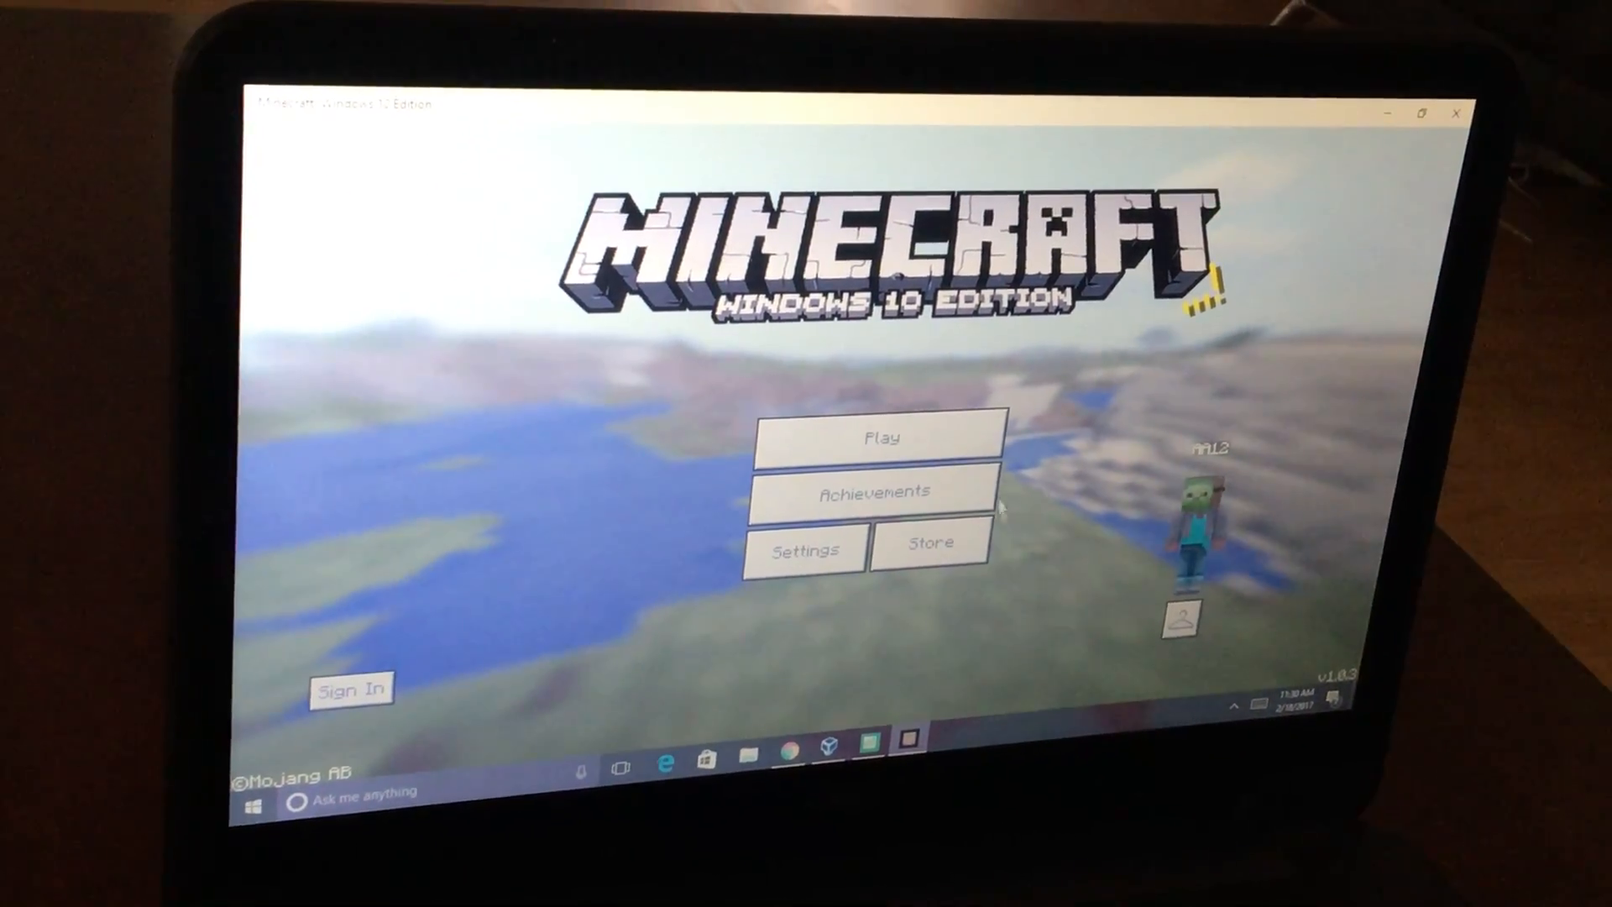
pyautogui.click(879, 436)
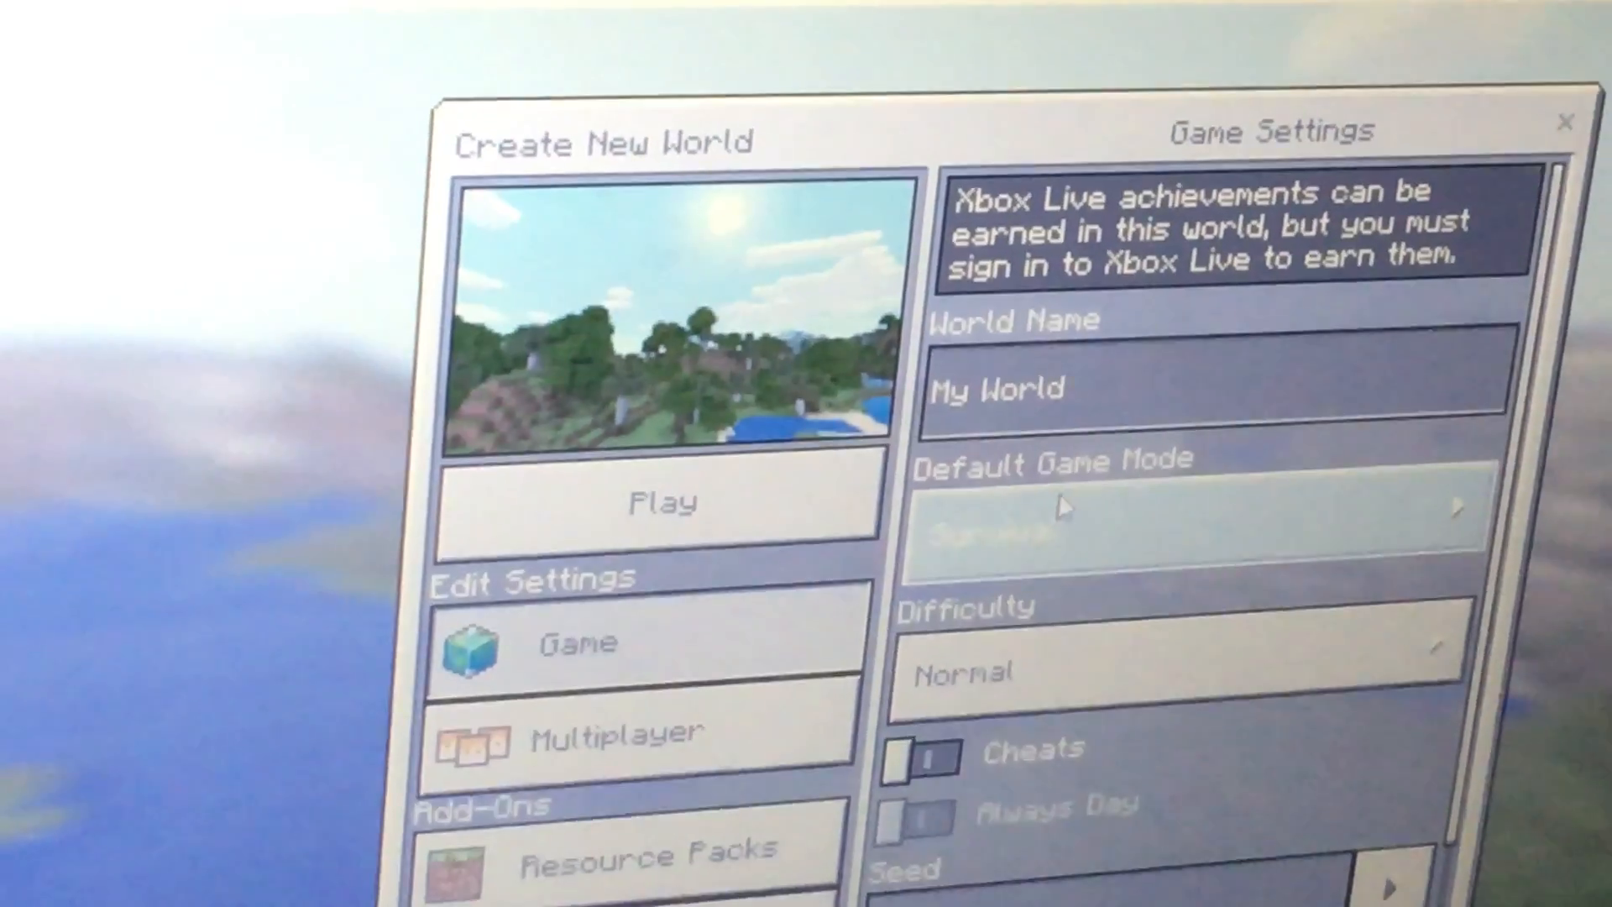
pyautogui.click(1183, 512)
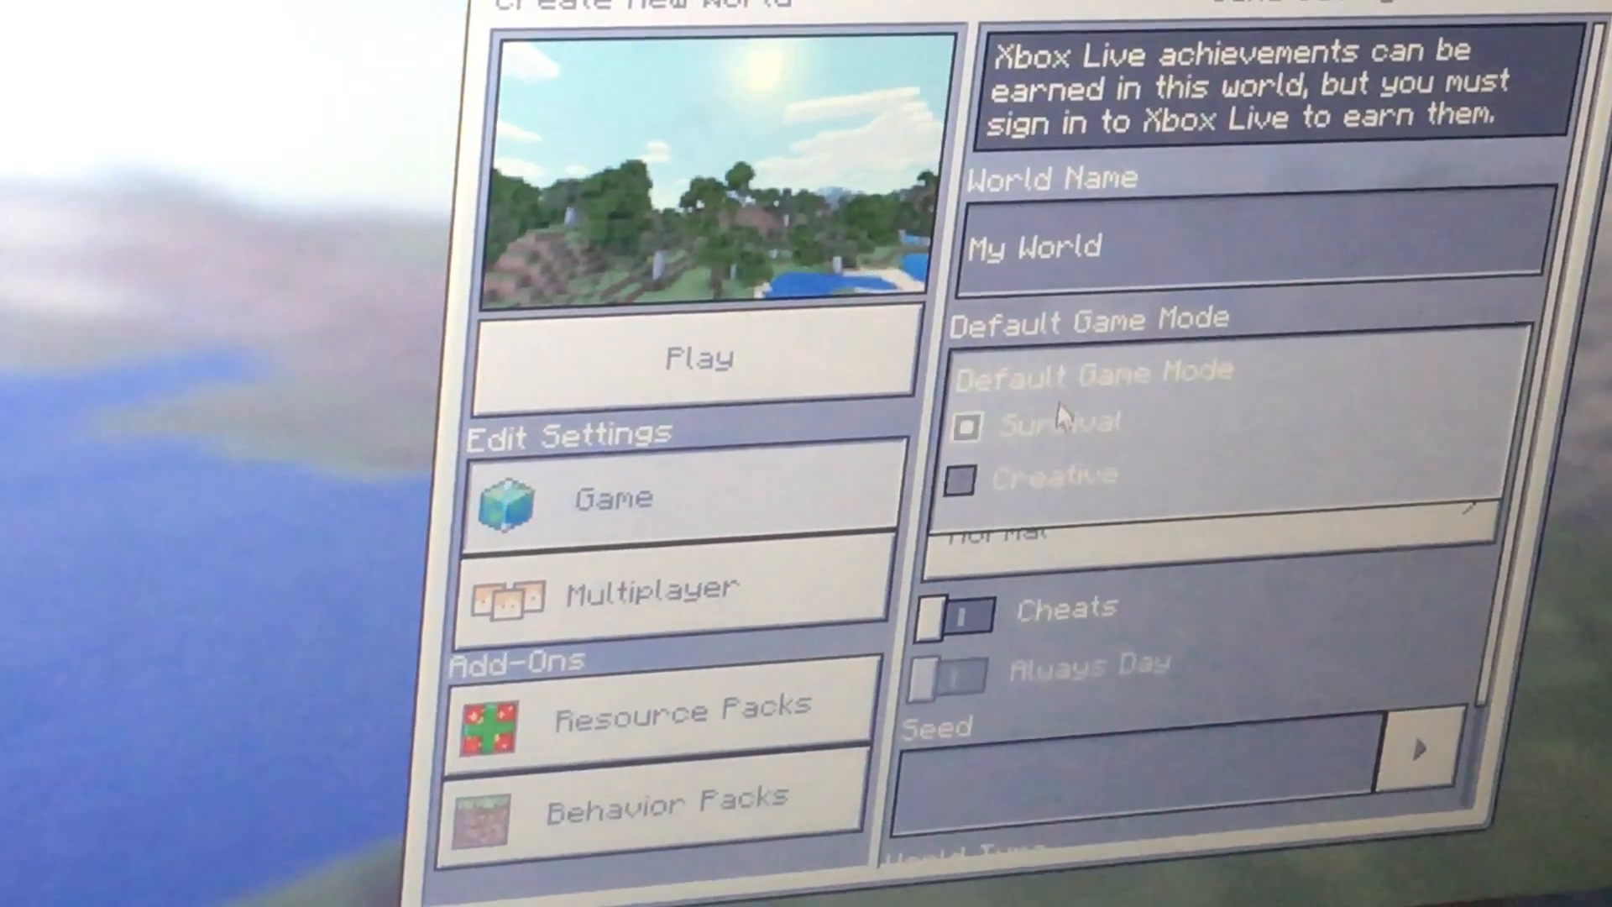